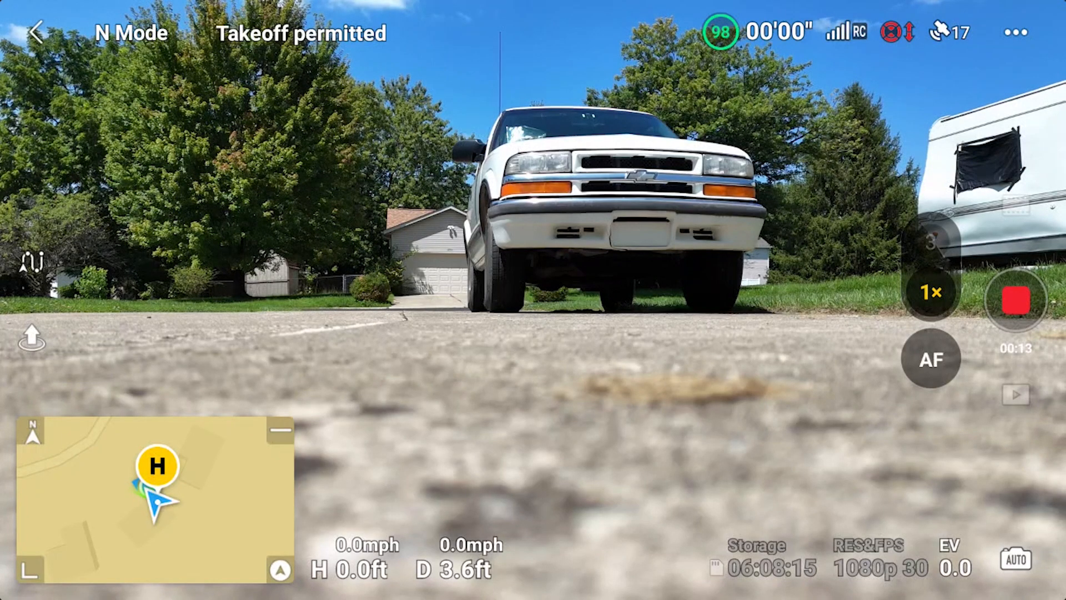
# Bring up the Auto Takeoff confirmation warning of a climb to 1.2 m
pyautogui.click(31, 339)
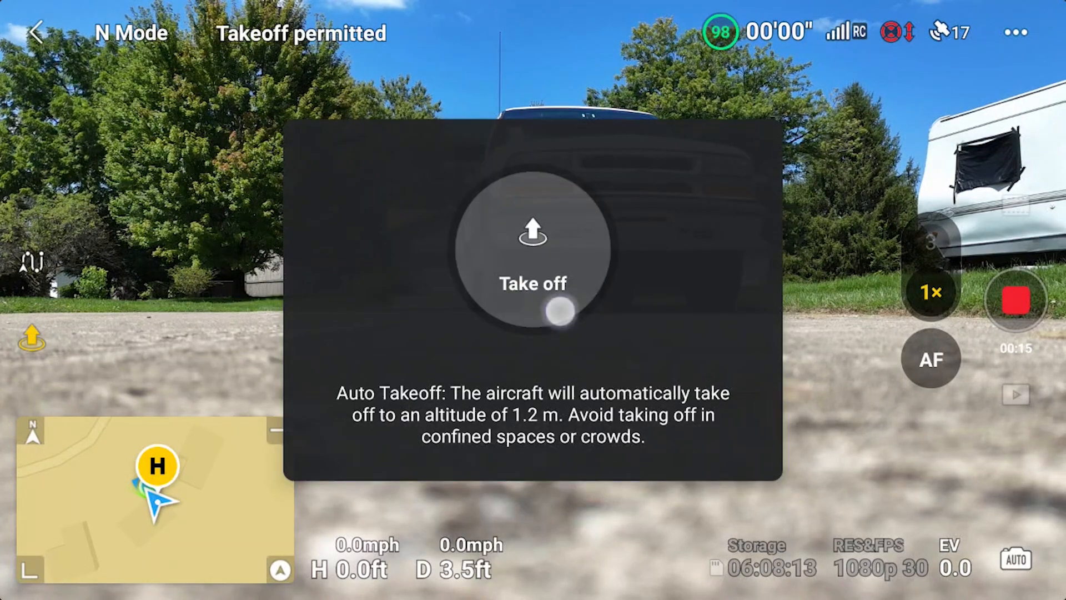